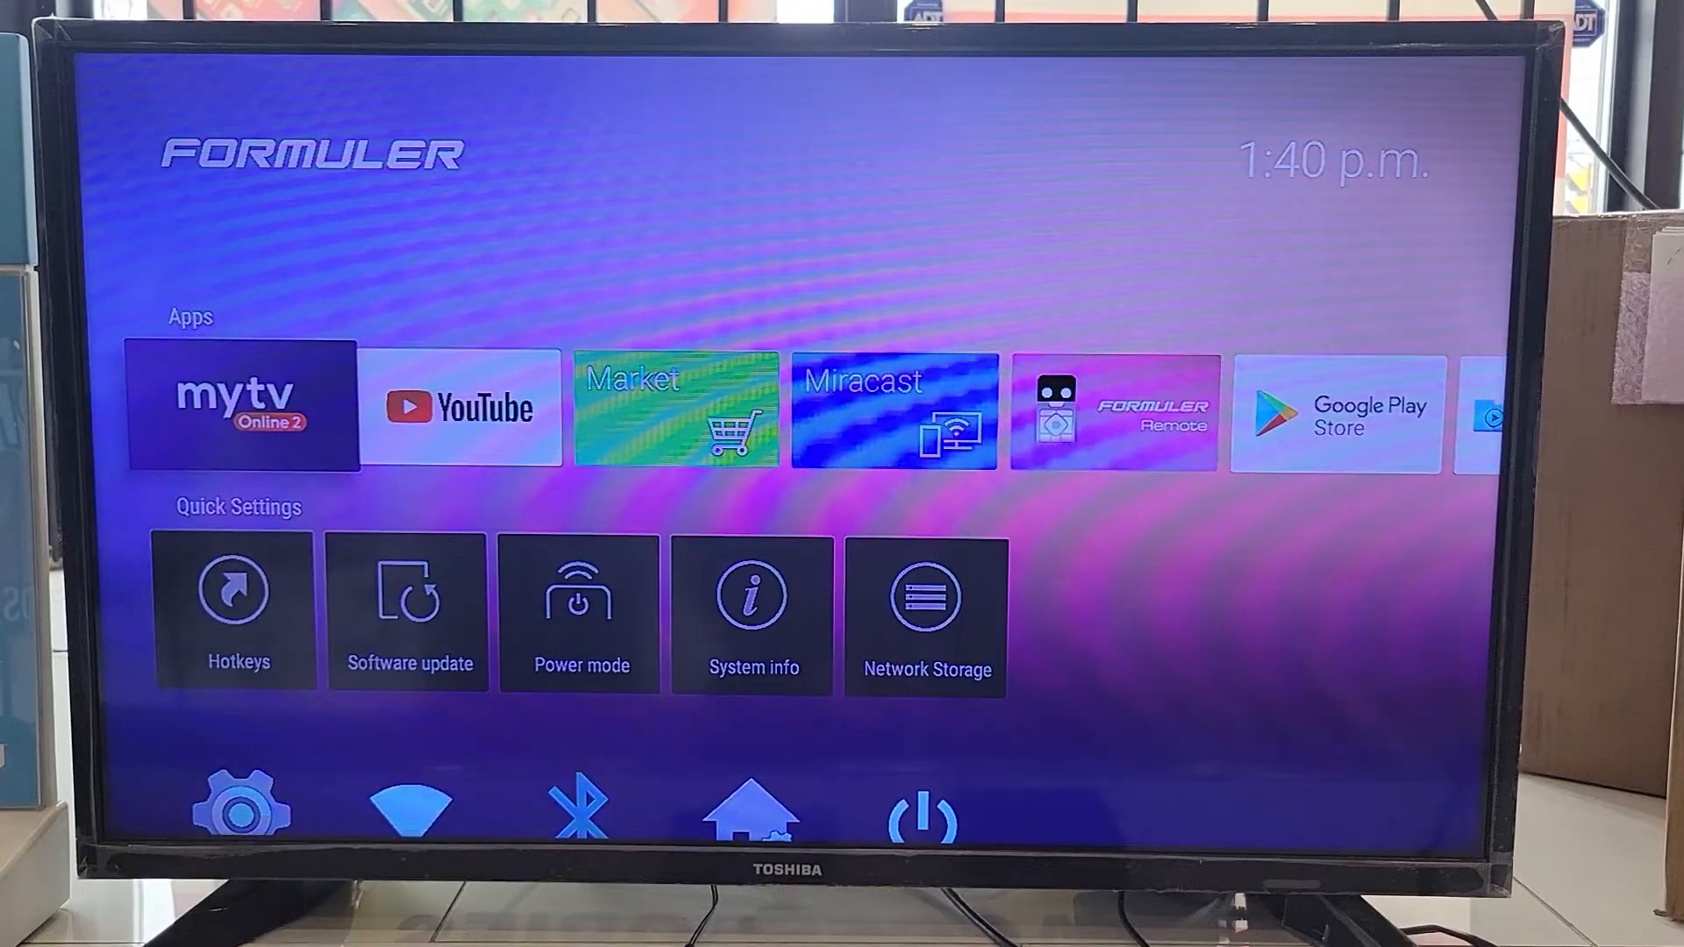
Step: Launch MyTV Online 2 from the Formuler launcher and bring up its side menu
{"action": "scroll", "scroll_direction": "down", "scroll_amount": 3}
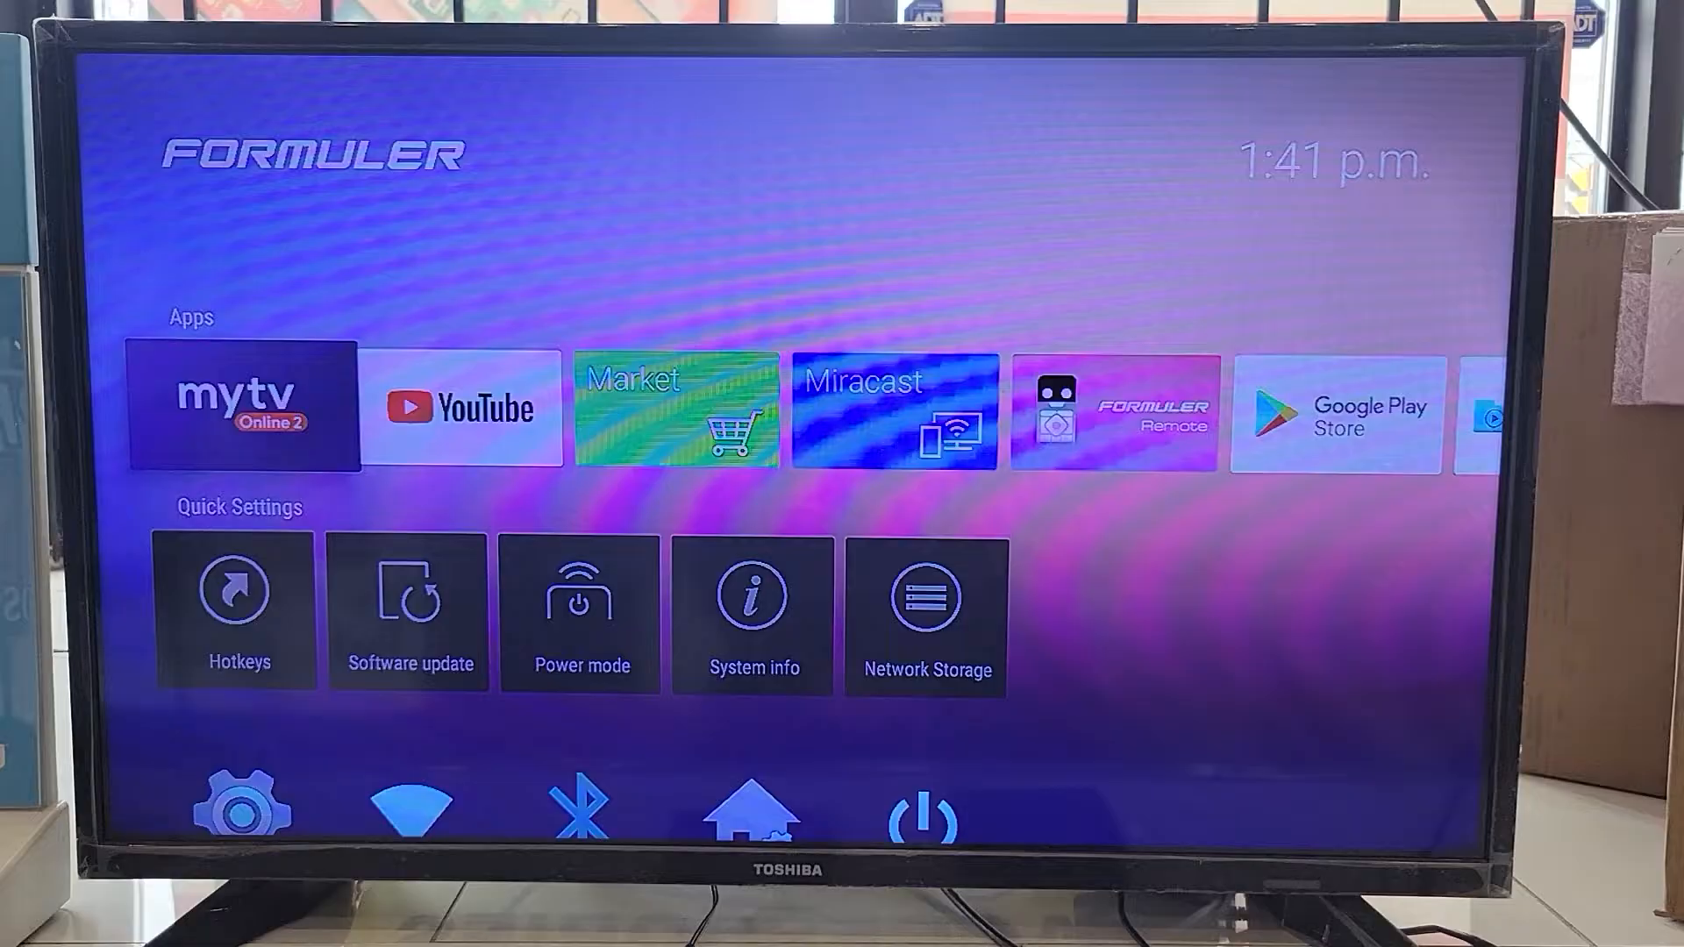
{"action": "left_click", "coordinate": [240, 406]}
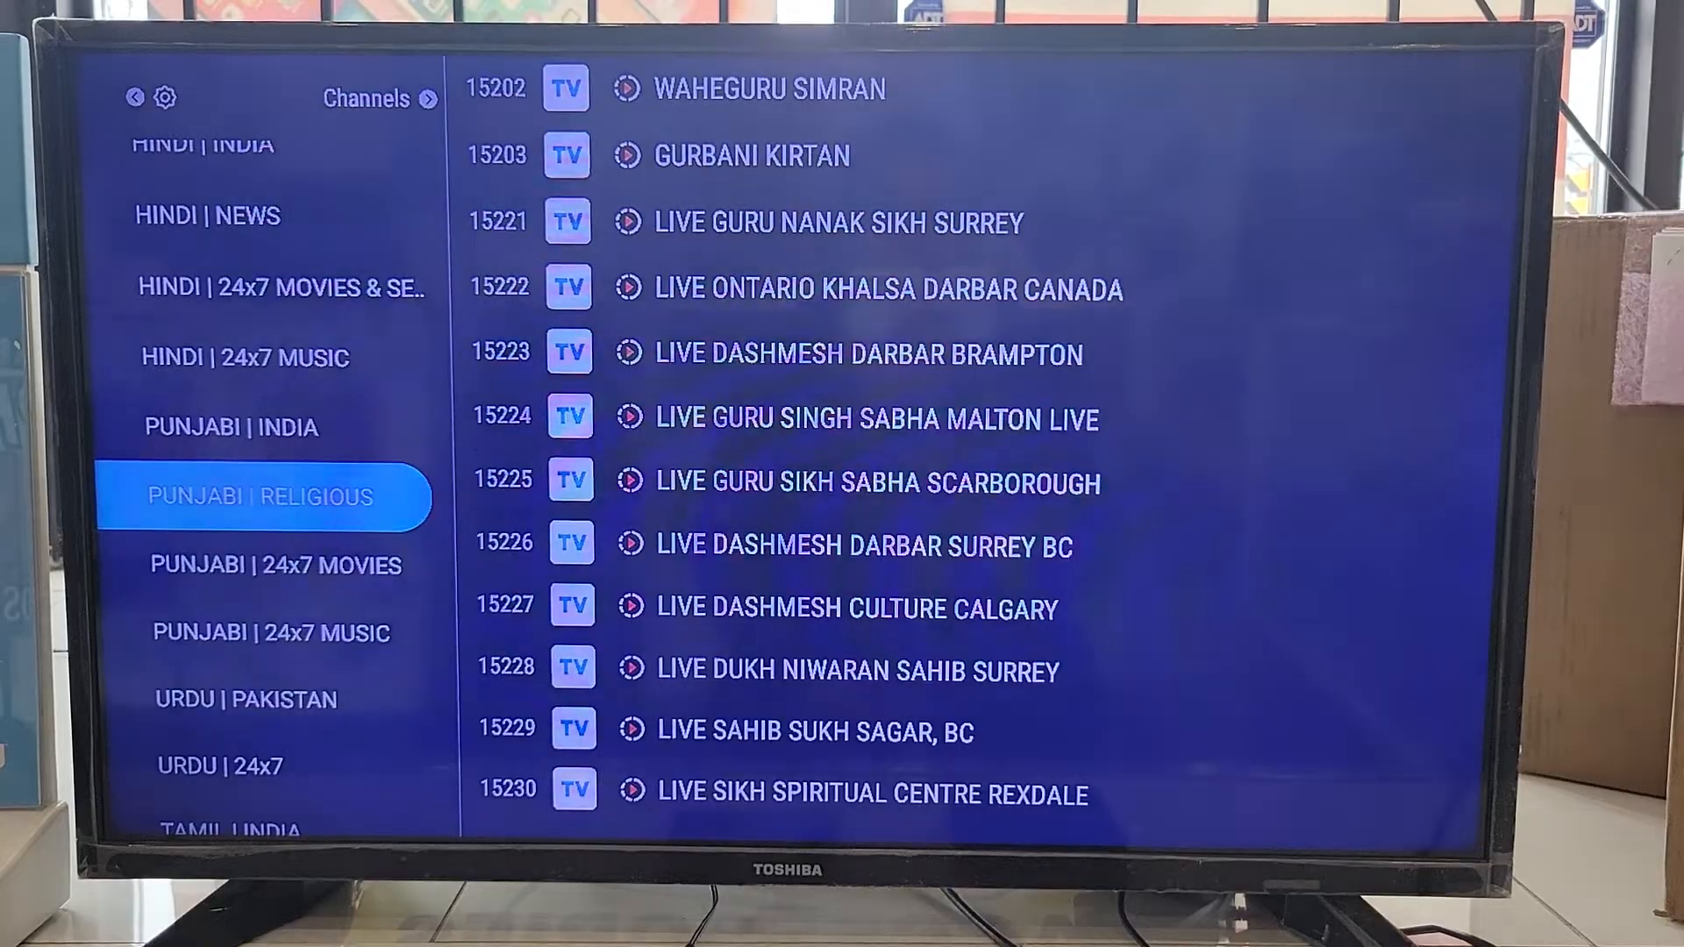
{"action": "scroll", "scroll_direction": "up", "scroll_amount": 3}
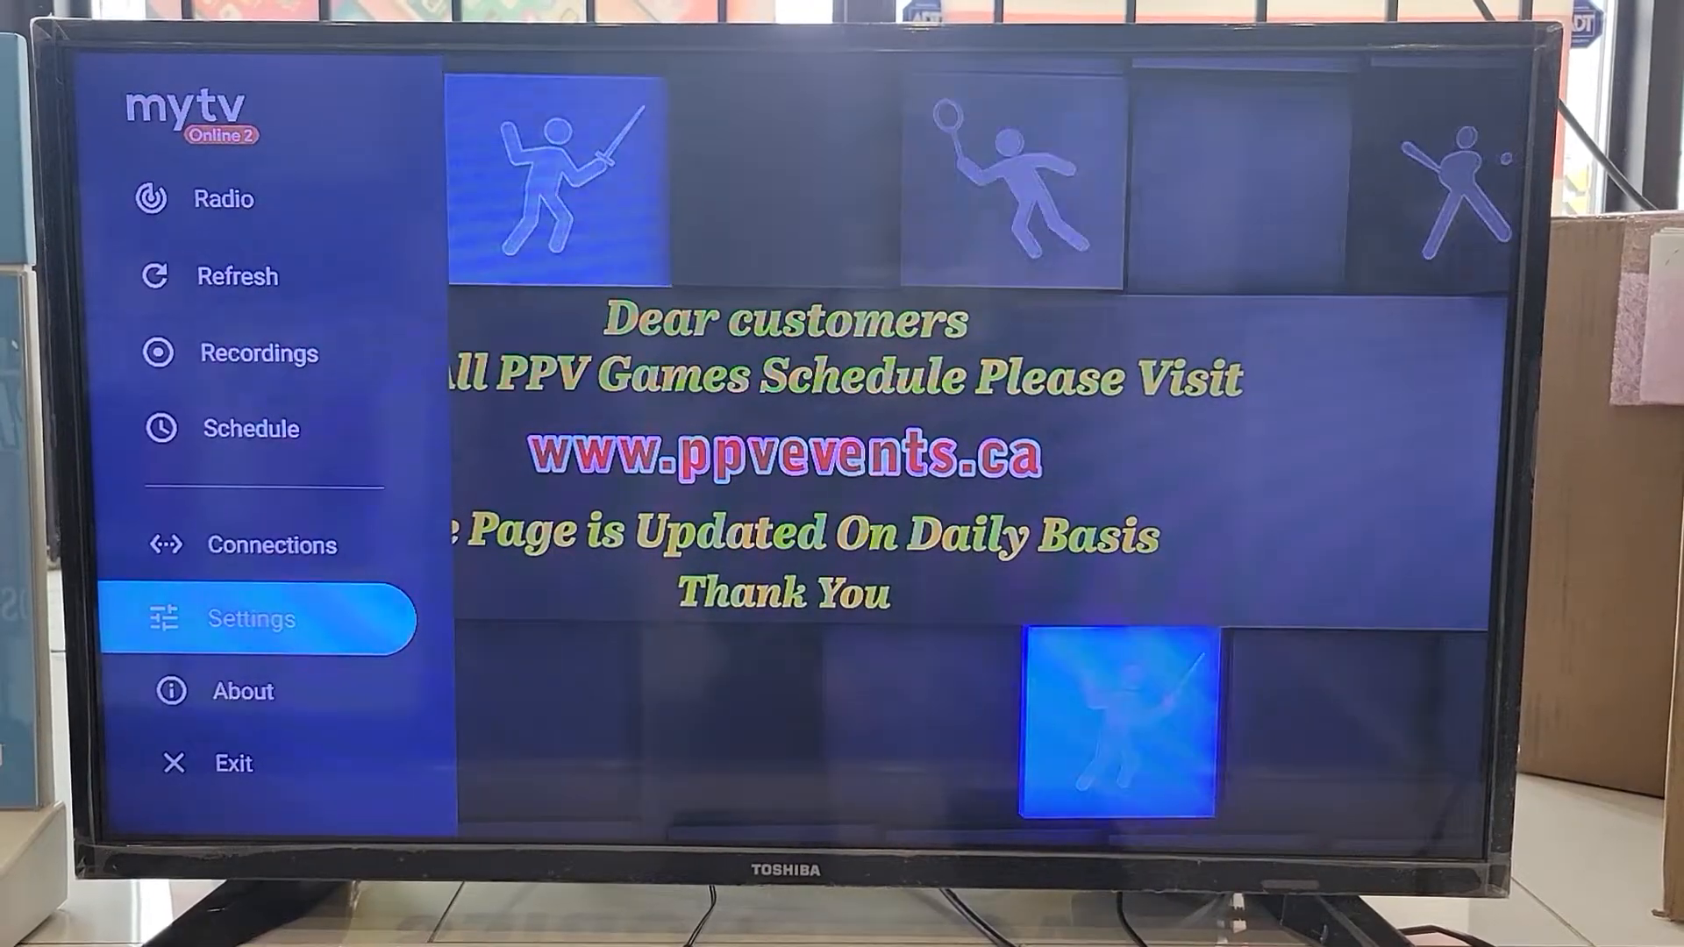
{"action": "left_click", "coordinate": [249, 620]}
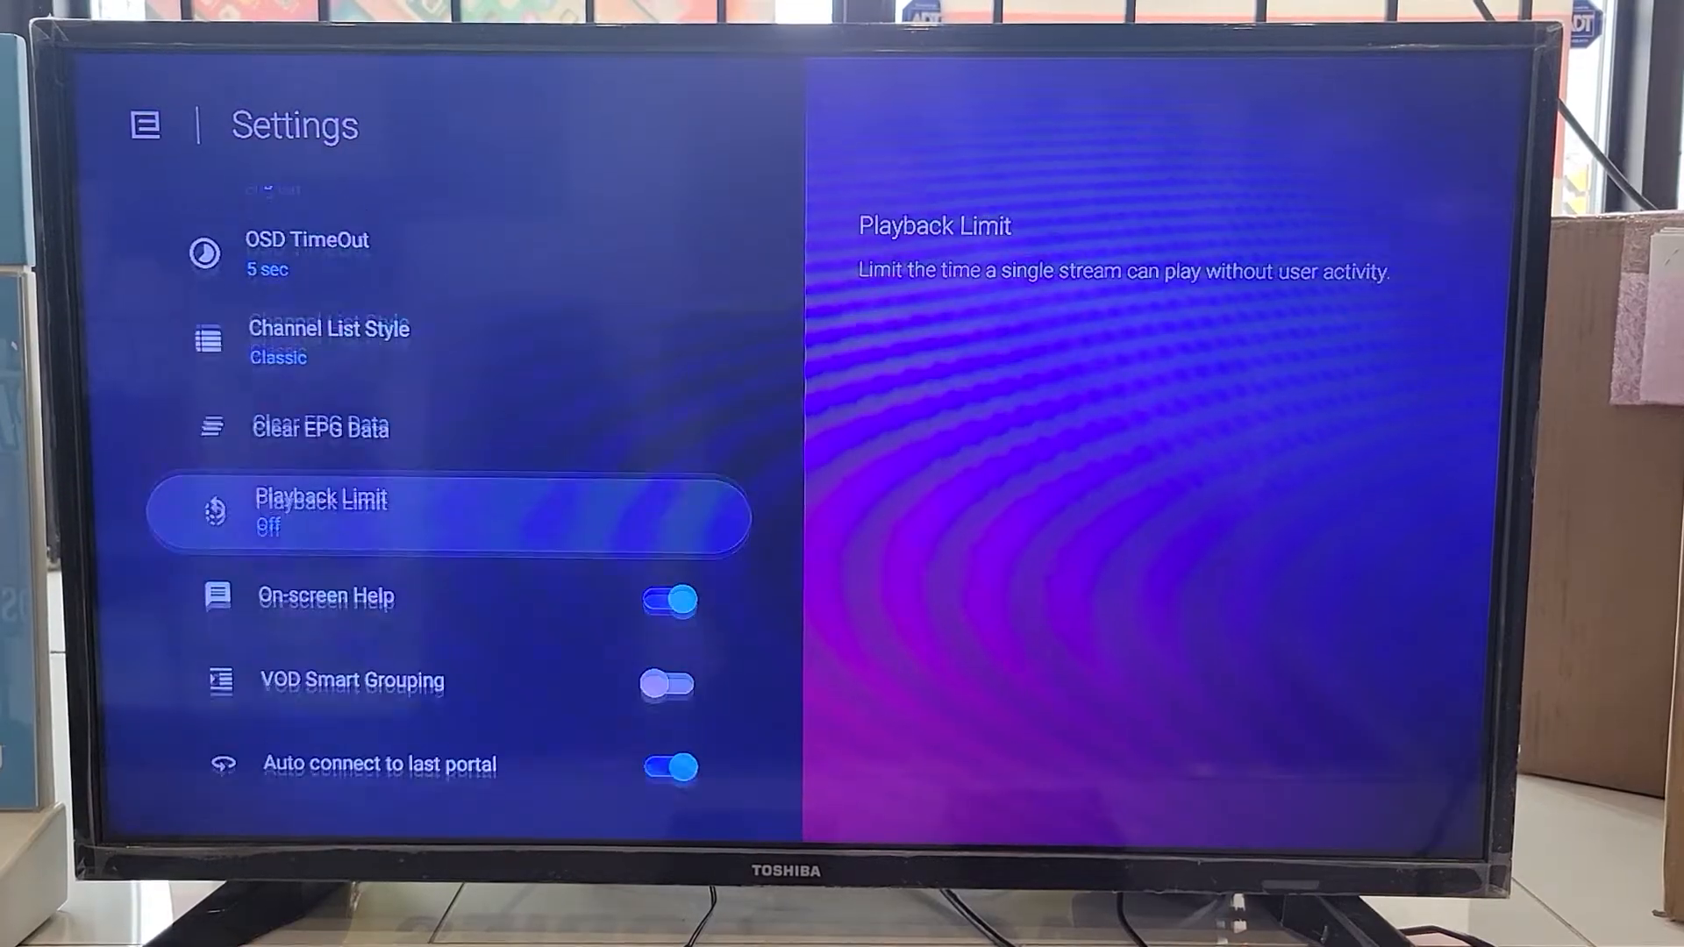
{"action": "scroll", "scroll_direction": "down", "scroll_amount": 3}
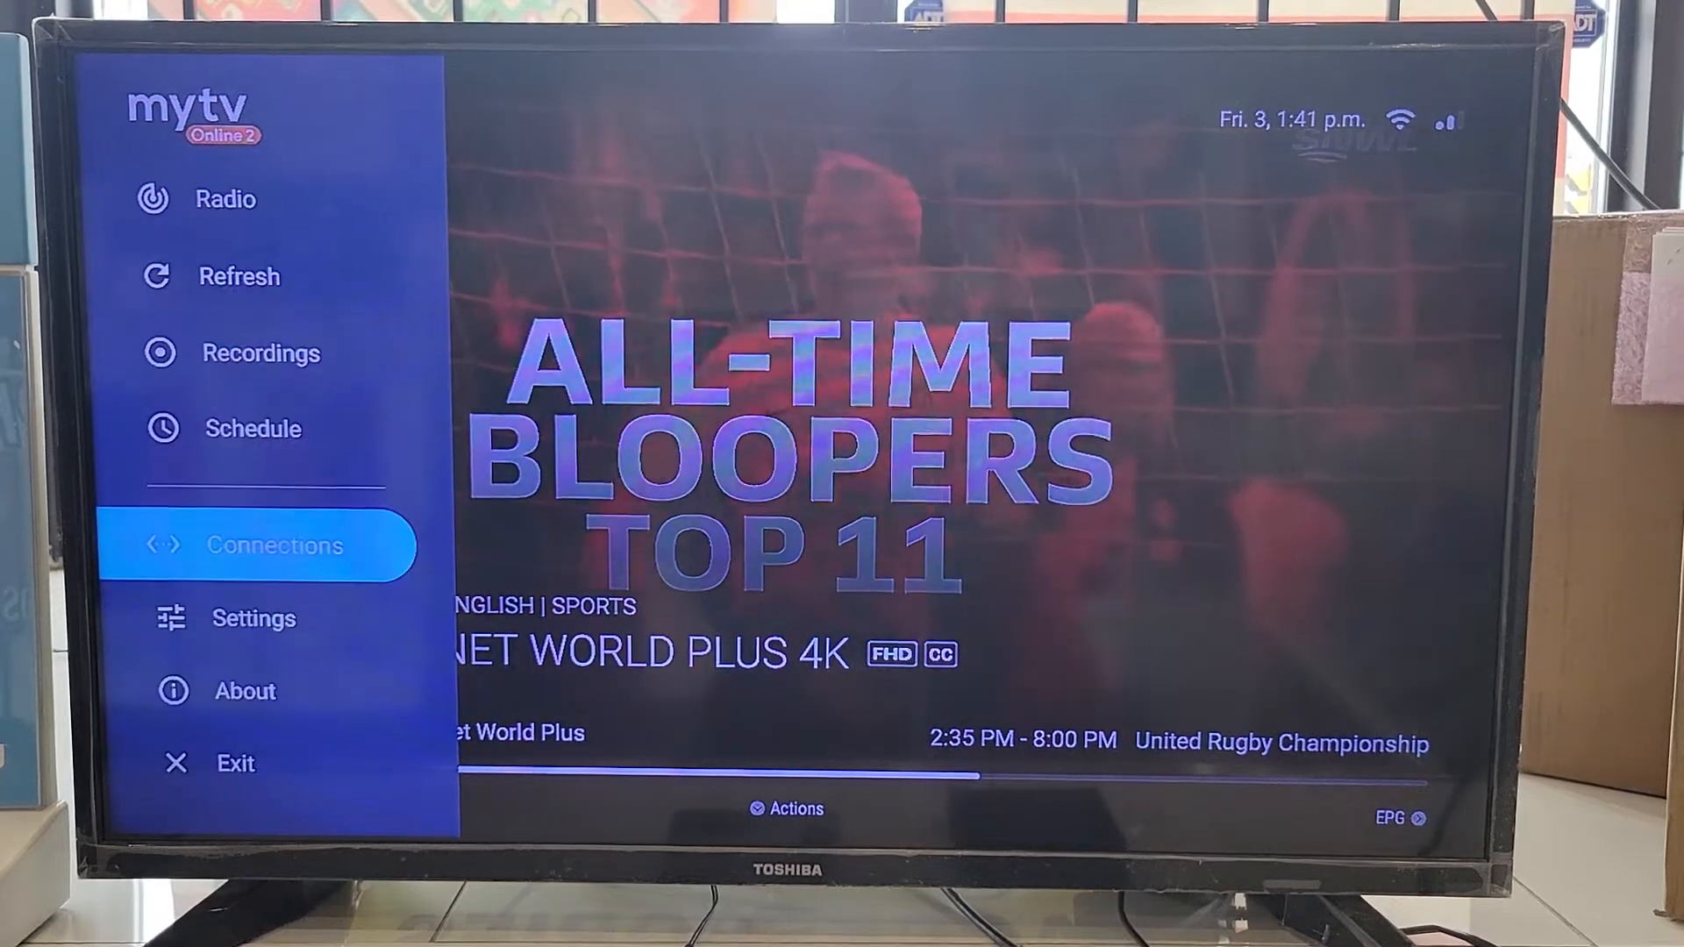
Step: From Connections, start a new portal and enter the nickname "test"
{"action": "left_click", "coordinate": [274, 546]}
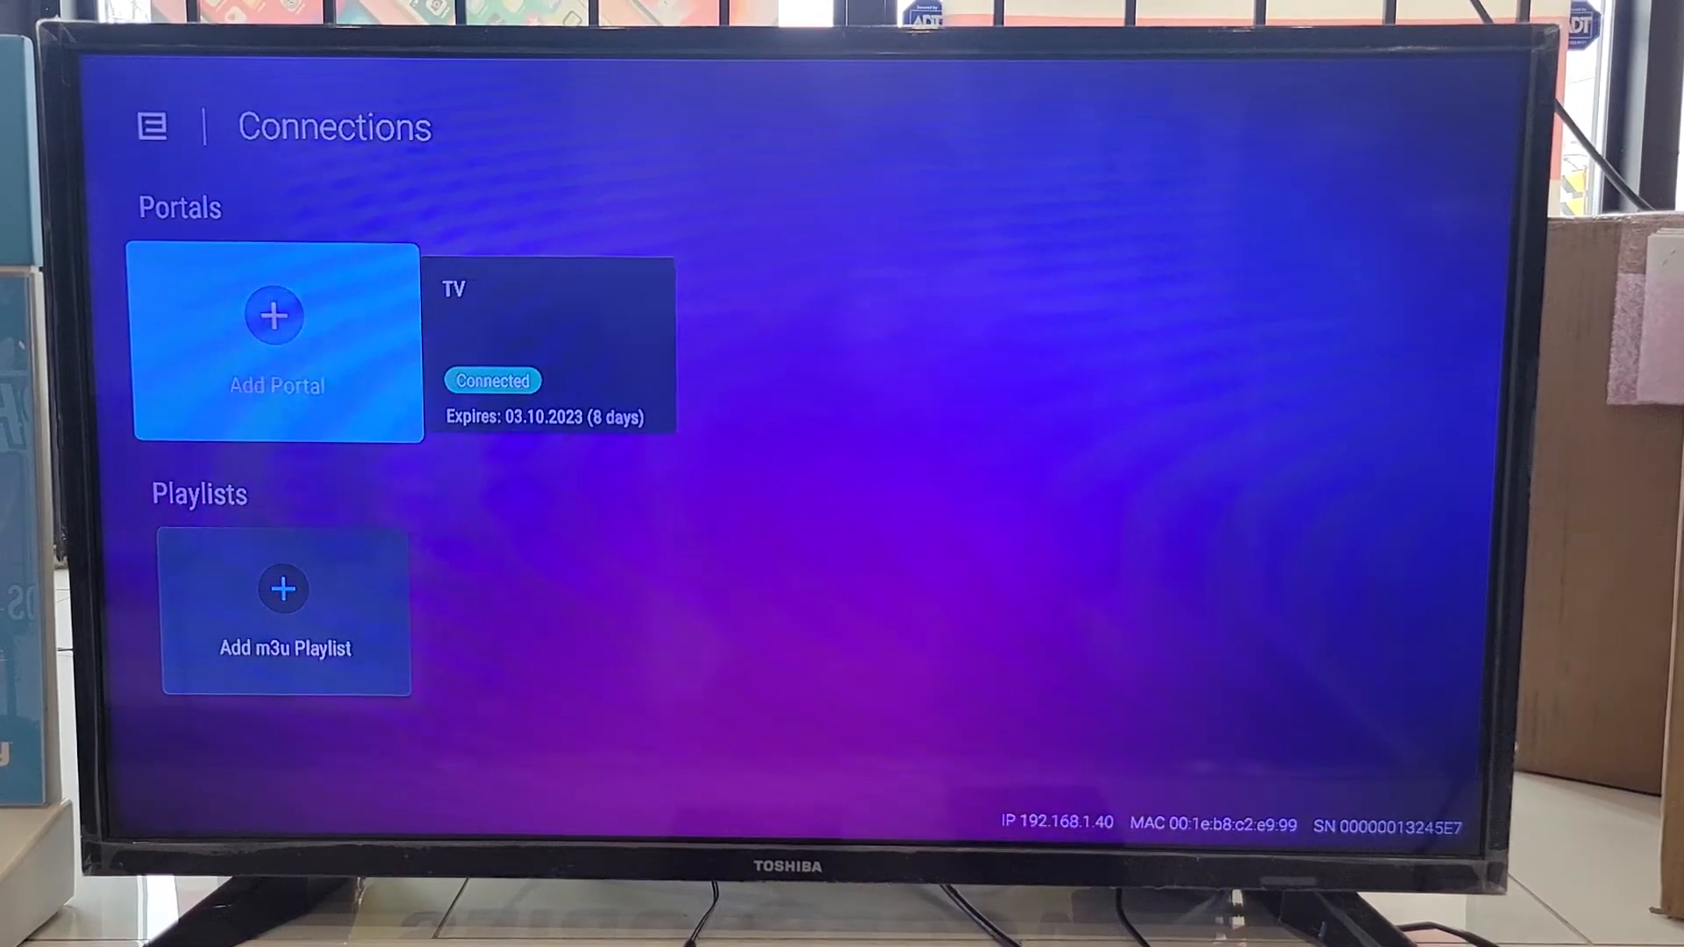
{"action": "left_click", "coordinate": [276, 342]}
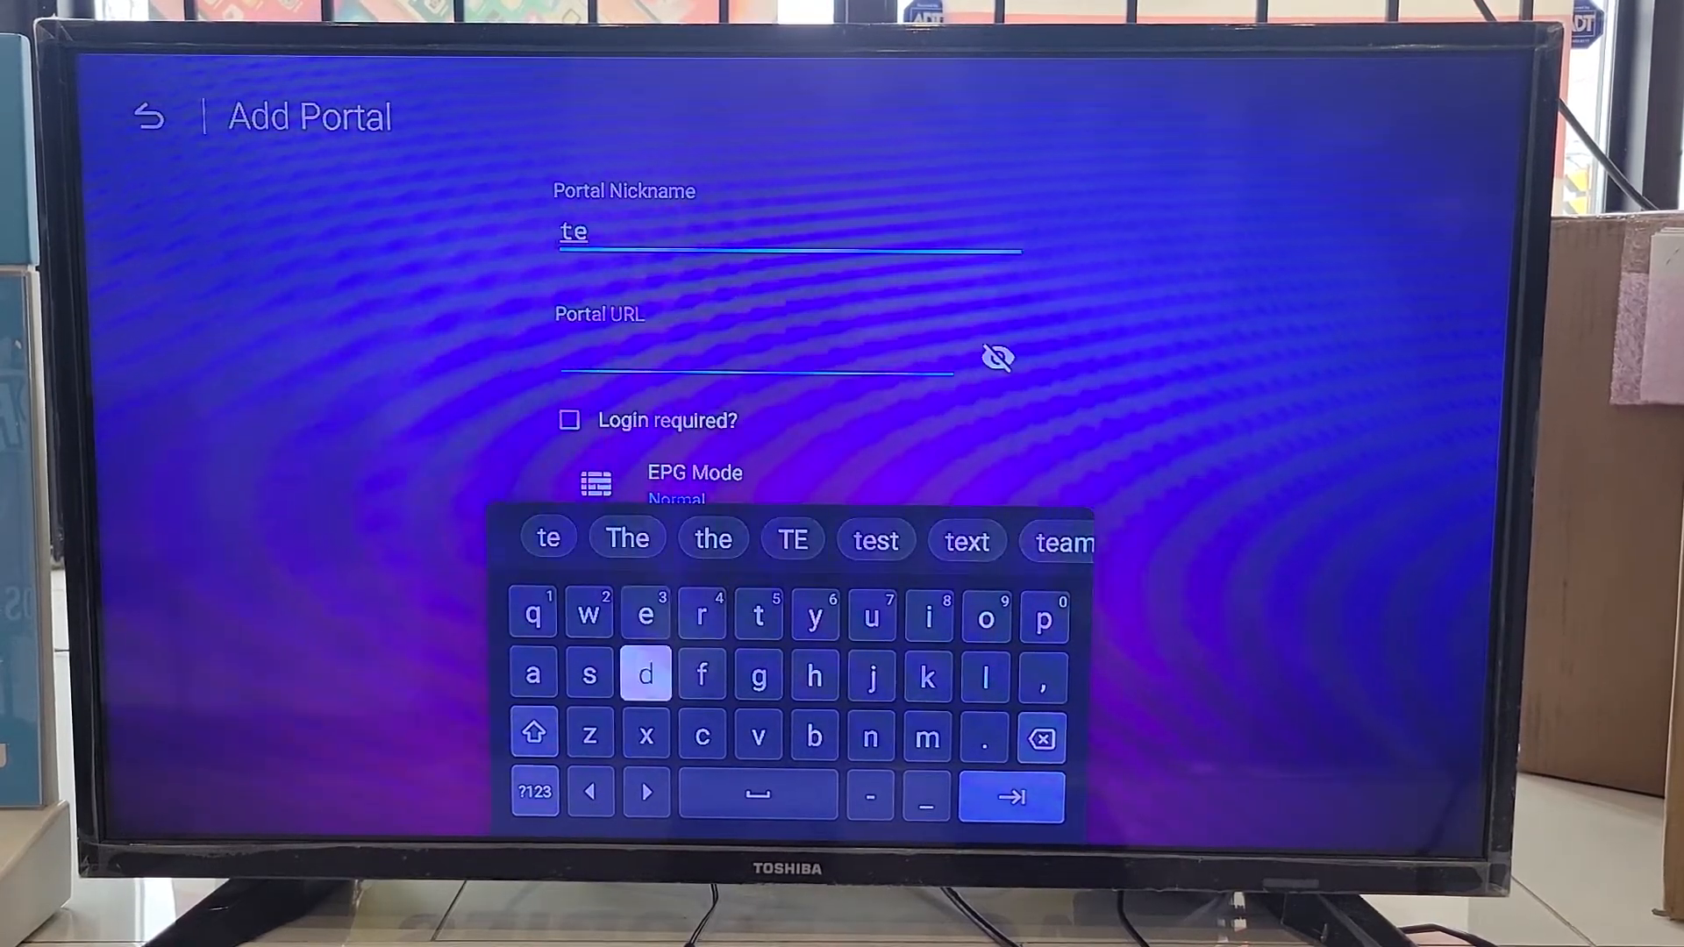
{"action": "left_click", "coordinate": [590, 674]}
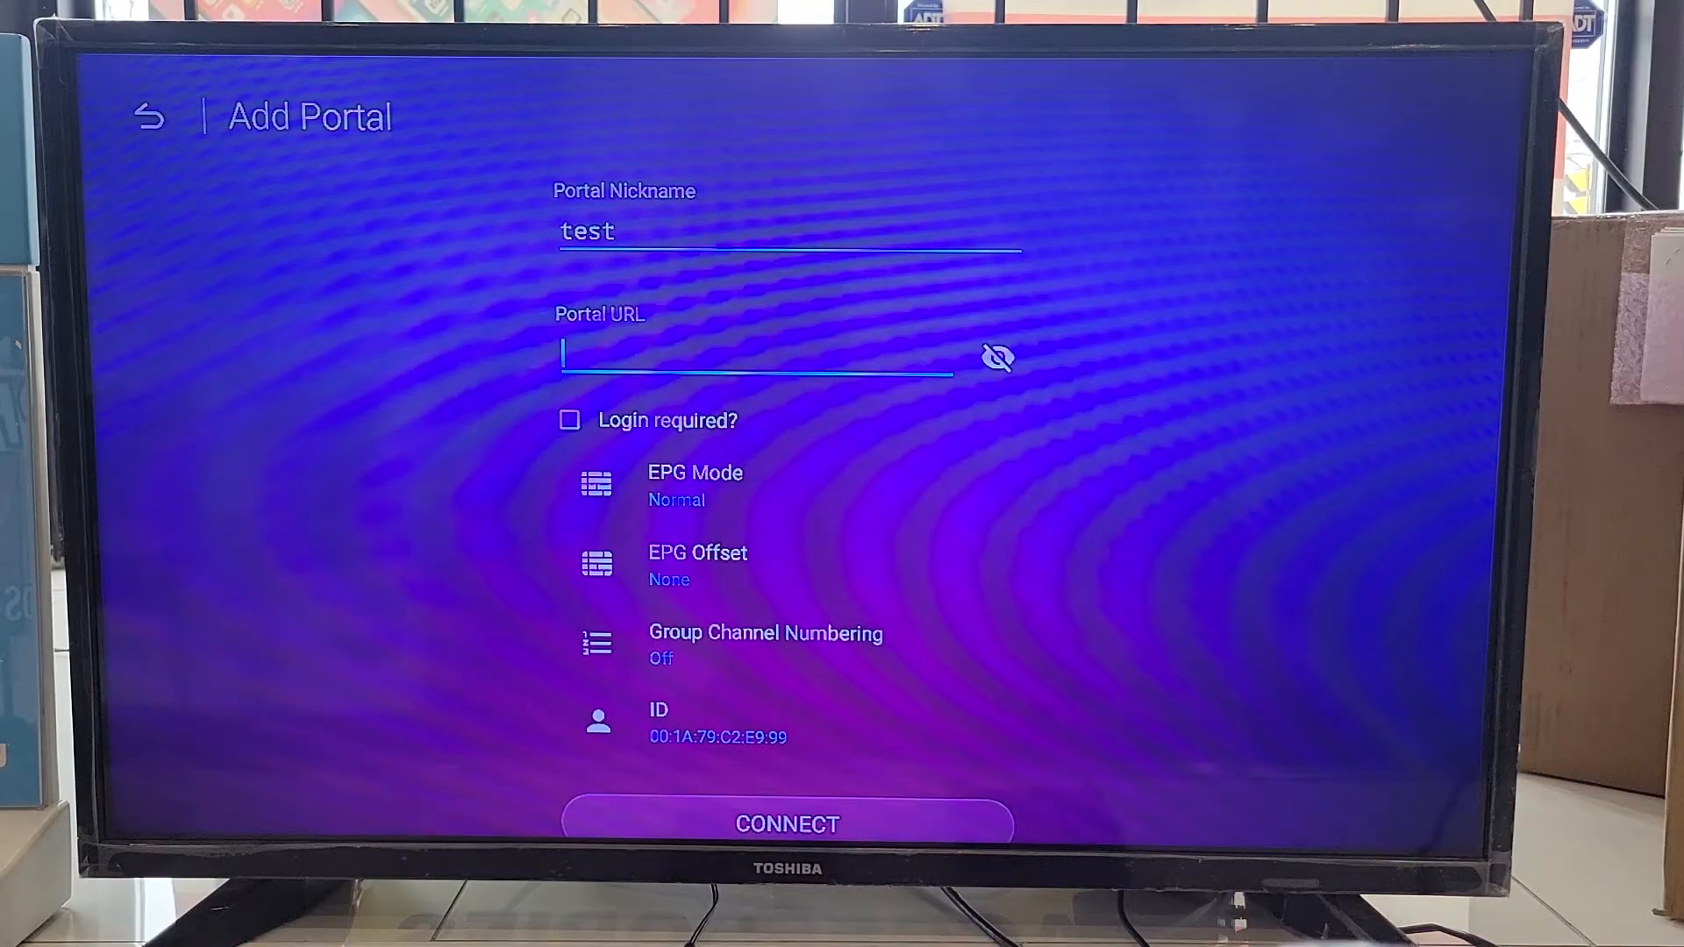
Step: Fill in the Portal URL and connect the test portal, ending in Error Code 7
{"action": "left_click", "coordinate": [758, 355]}
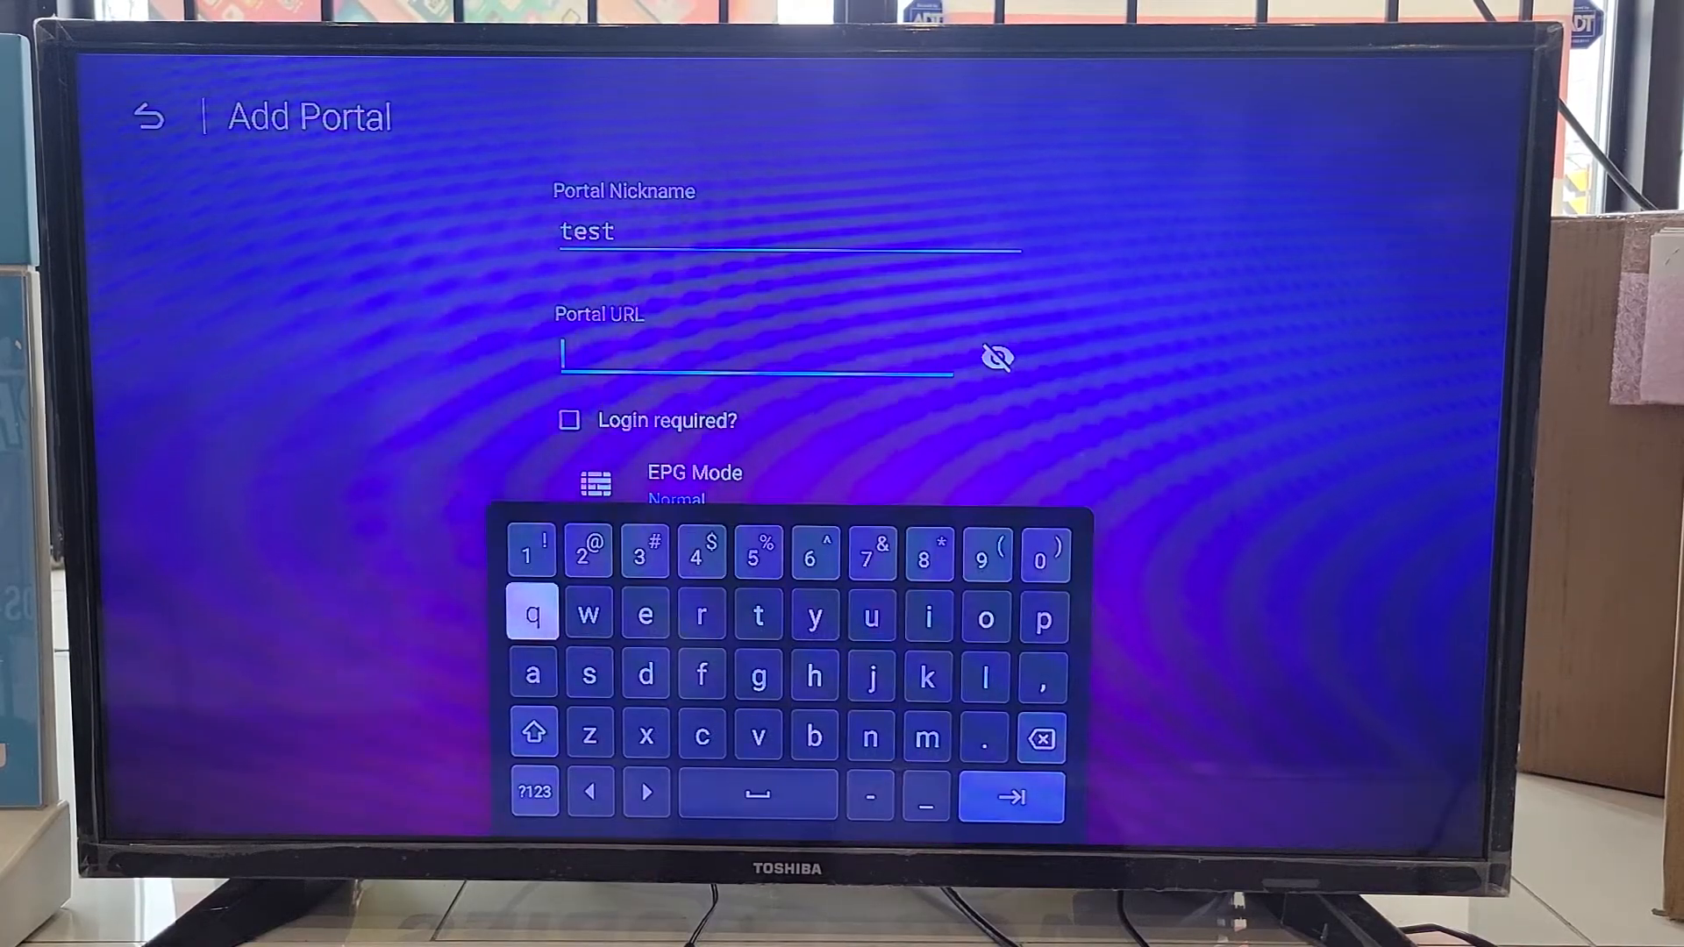
{"action": "left_click", "coordinate": [758, 617]}
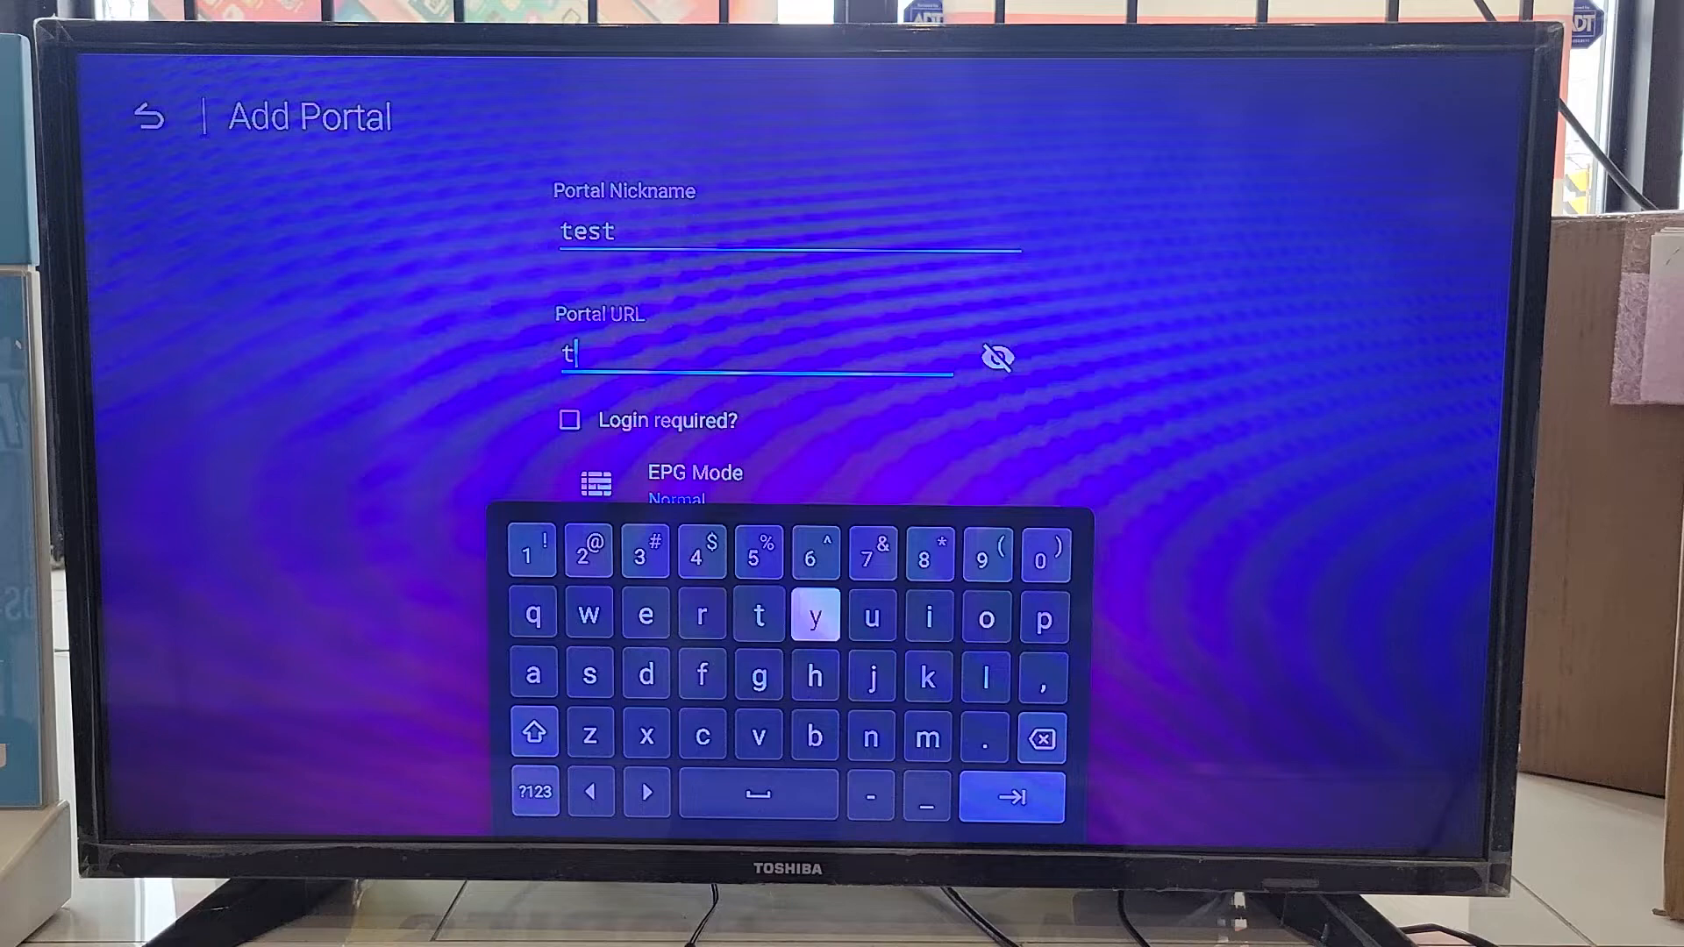
{"action": "left_click", "coordinate": [872, 618]}
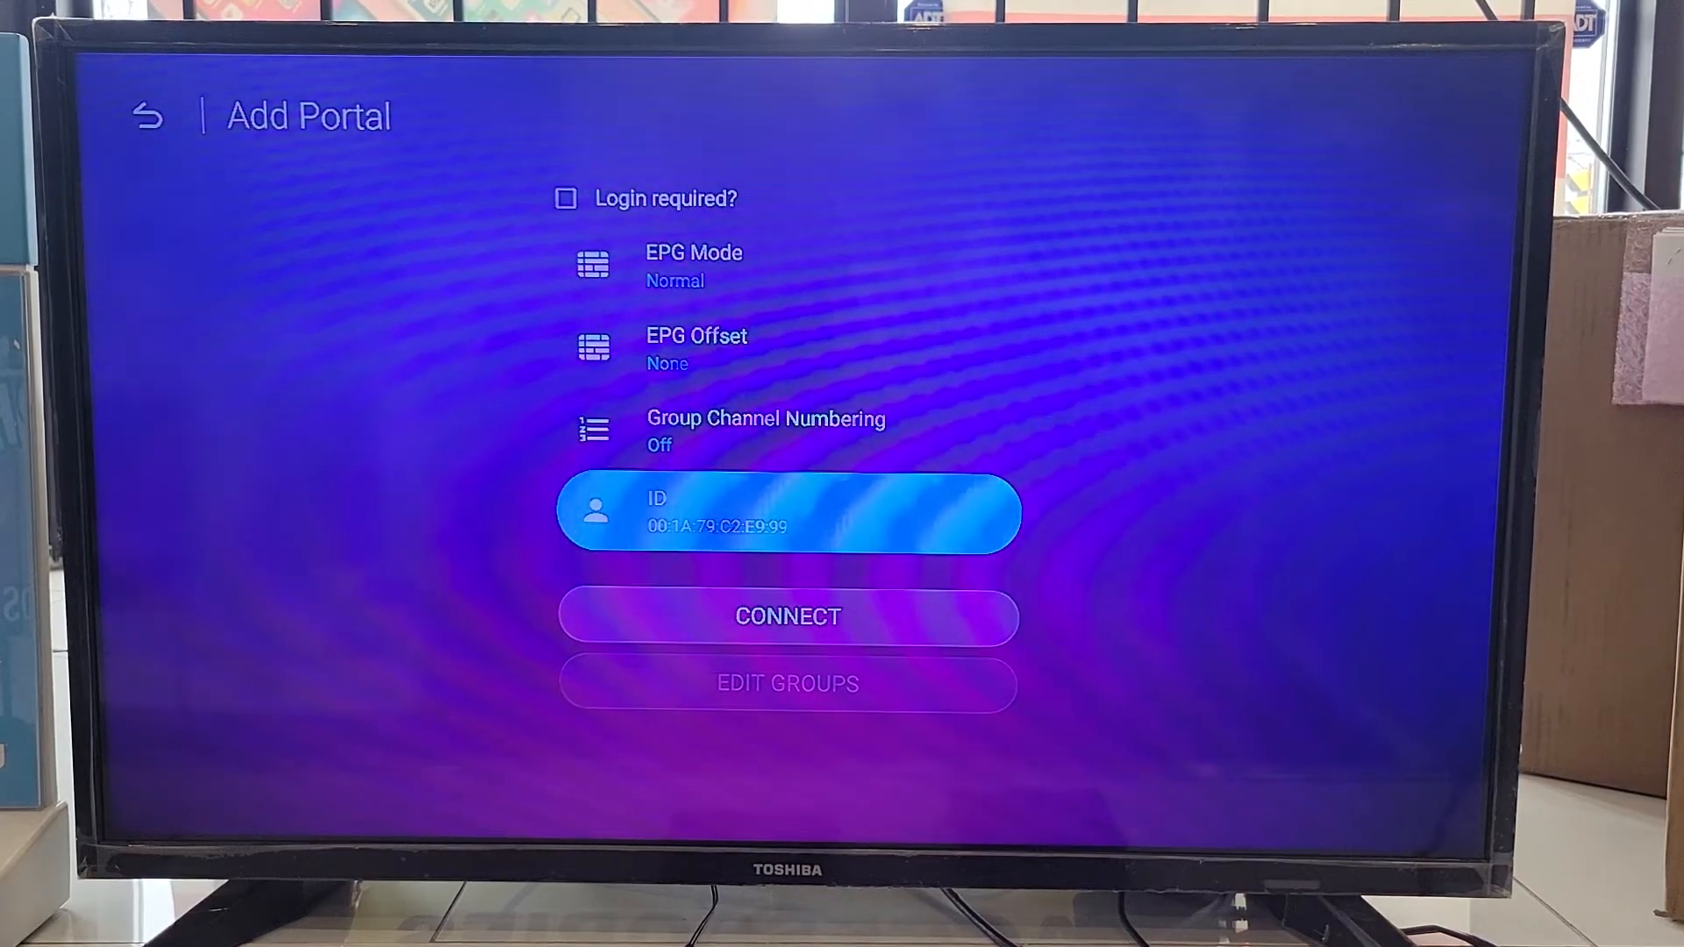
{"action": "left_click", "coordinate": [788, 616]}
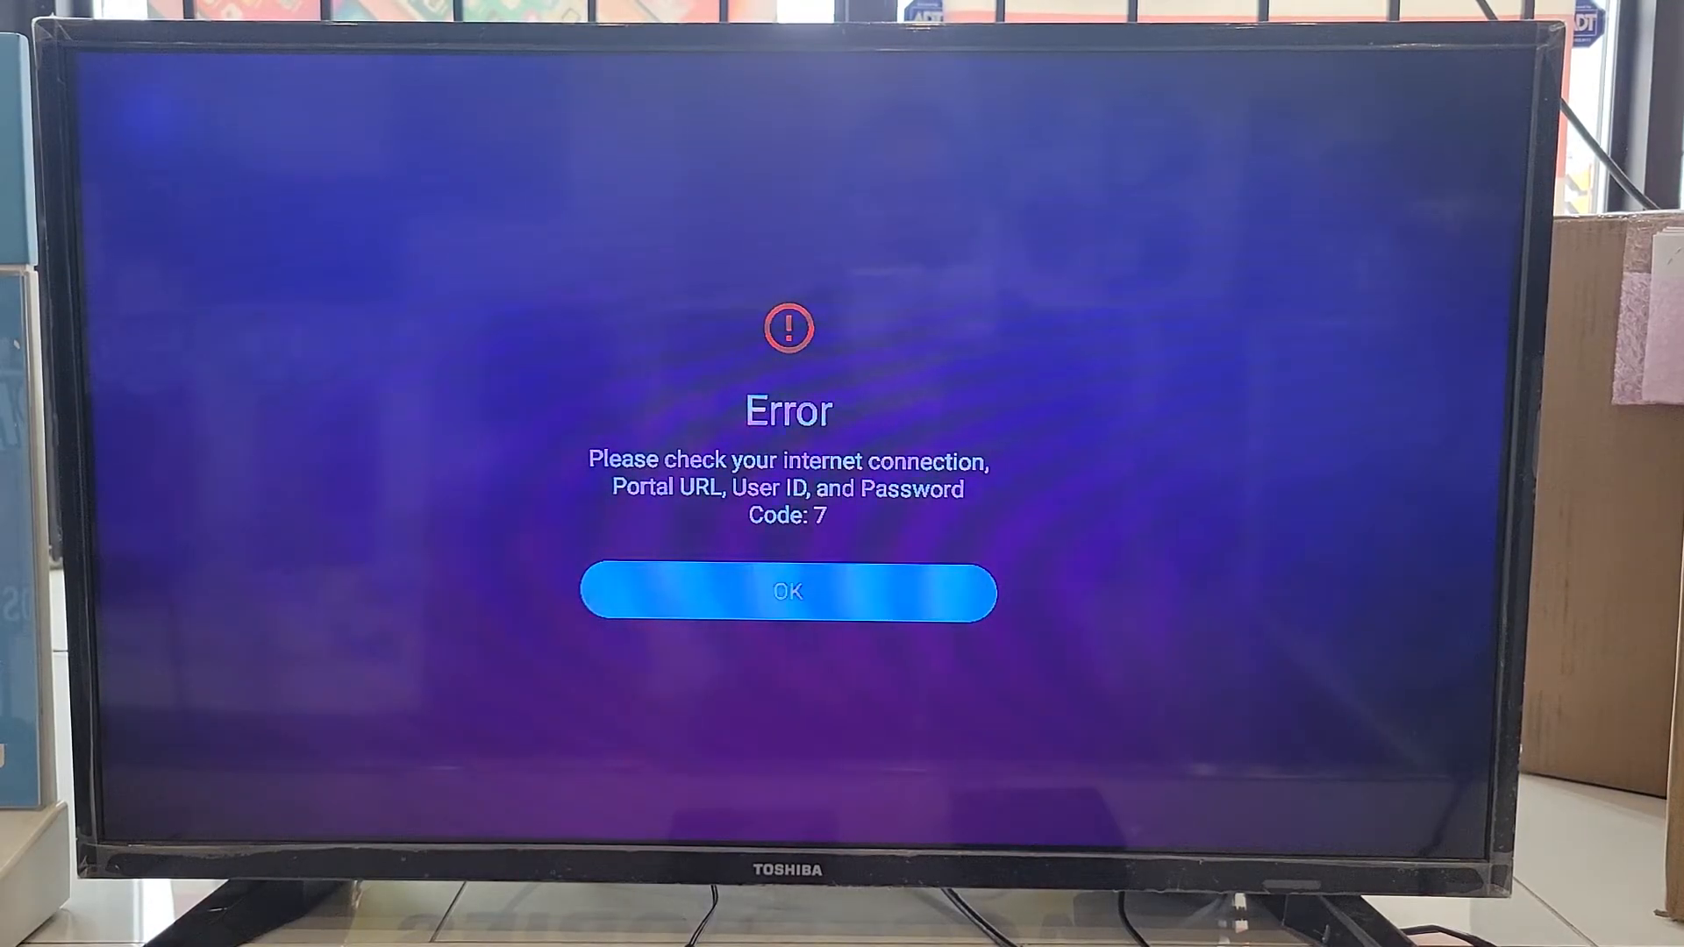
Step: Dismiss the error so Connections lists the test portal beside TV
{"action": "left_click", "coordinate": [788, 591]}
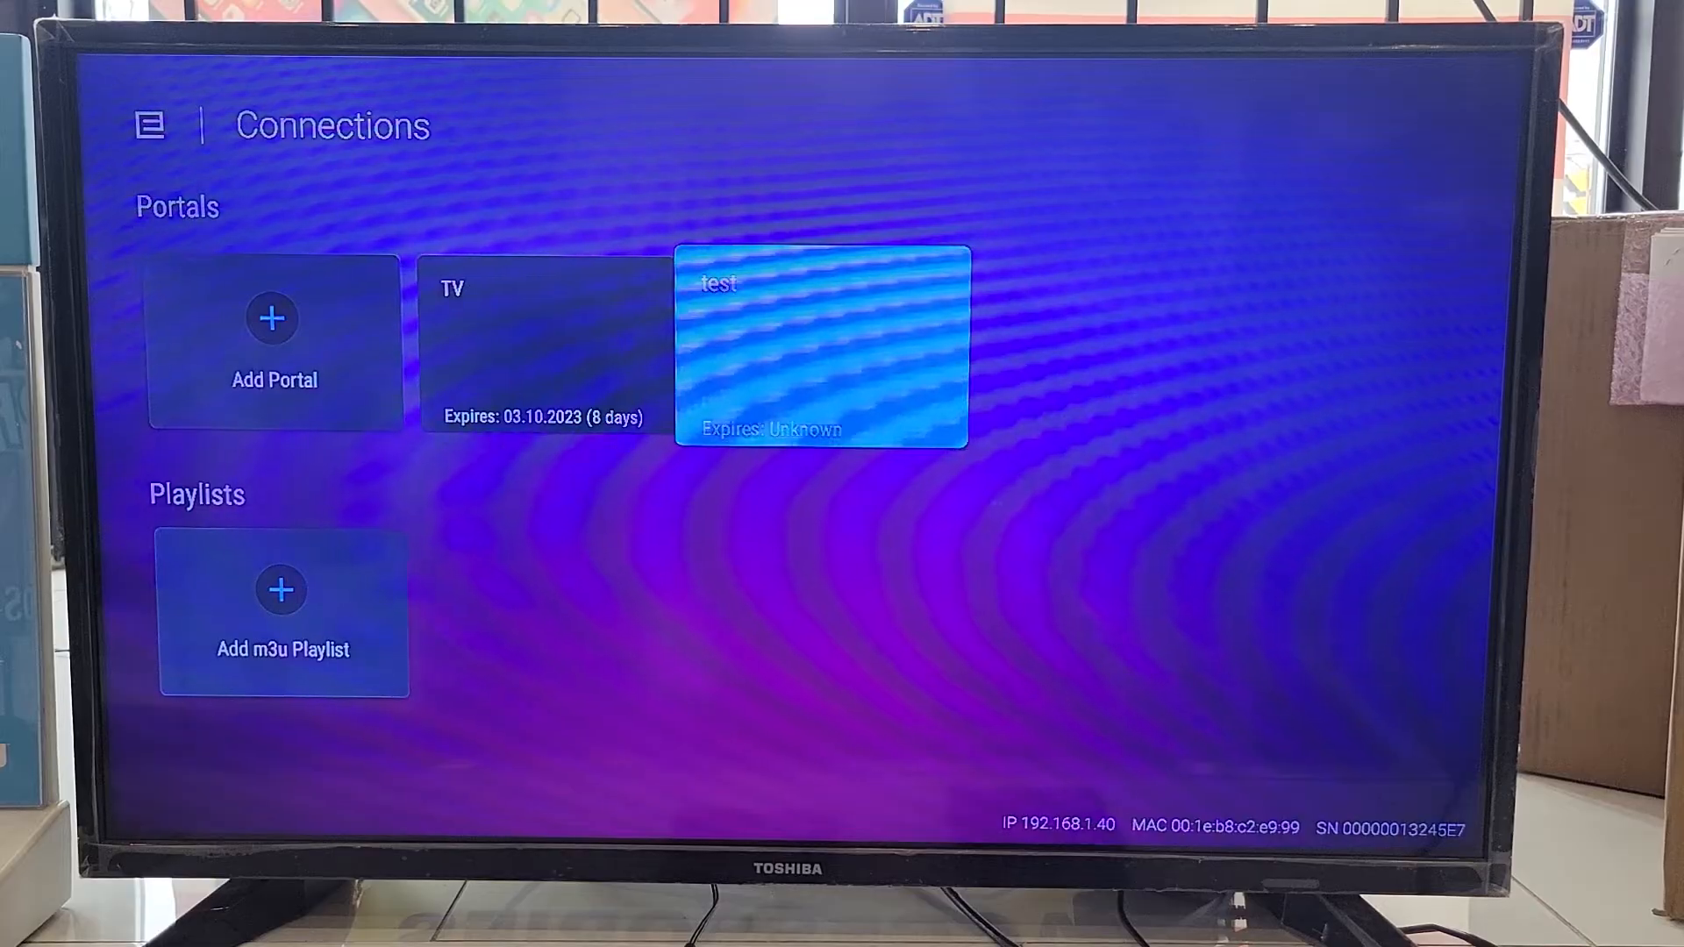
Step: Navigate the test portal's Connect/Edit/Delete options and choose Delete to show the confirmation
{"action": "left_click", "coordinate": [821, 345]}
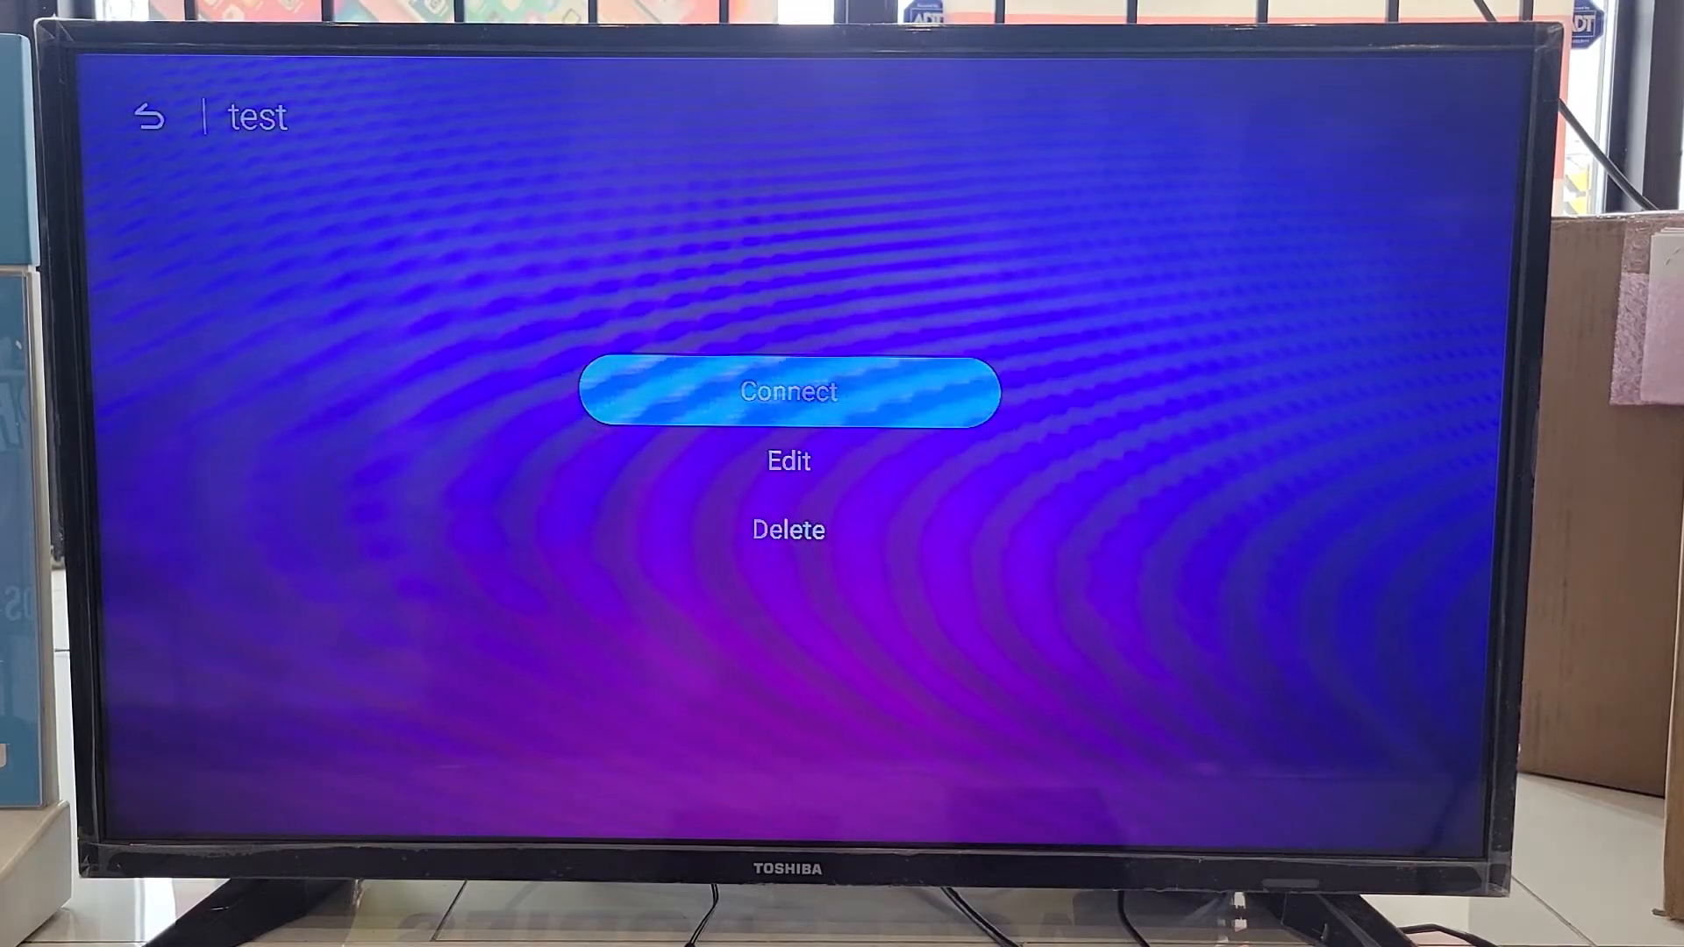
{"action": "key", "text": "Down"}
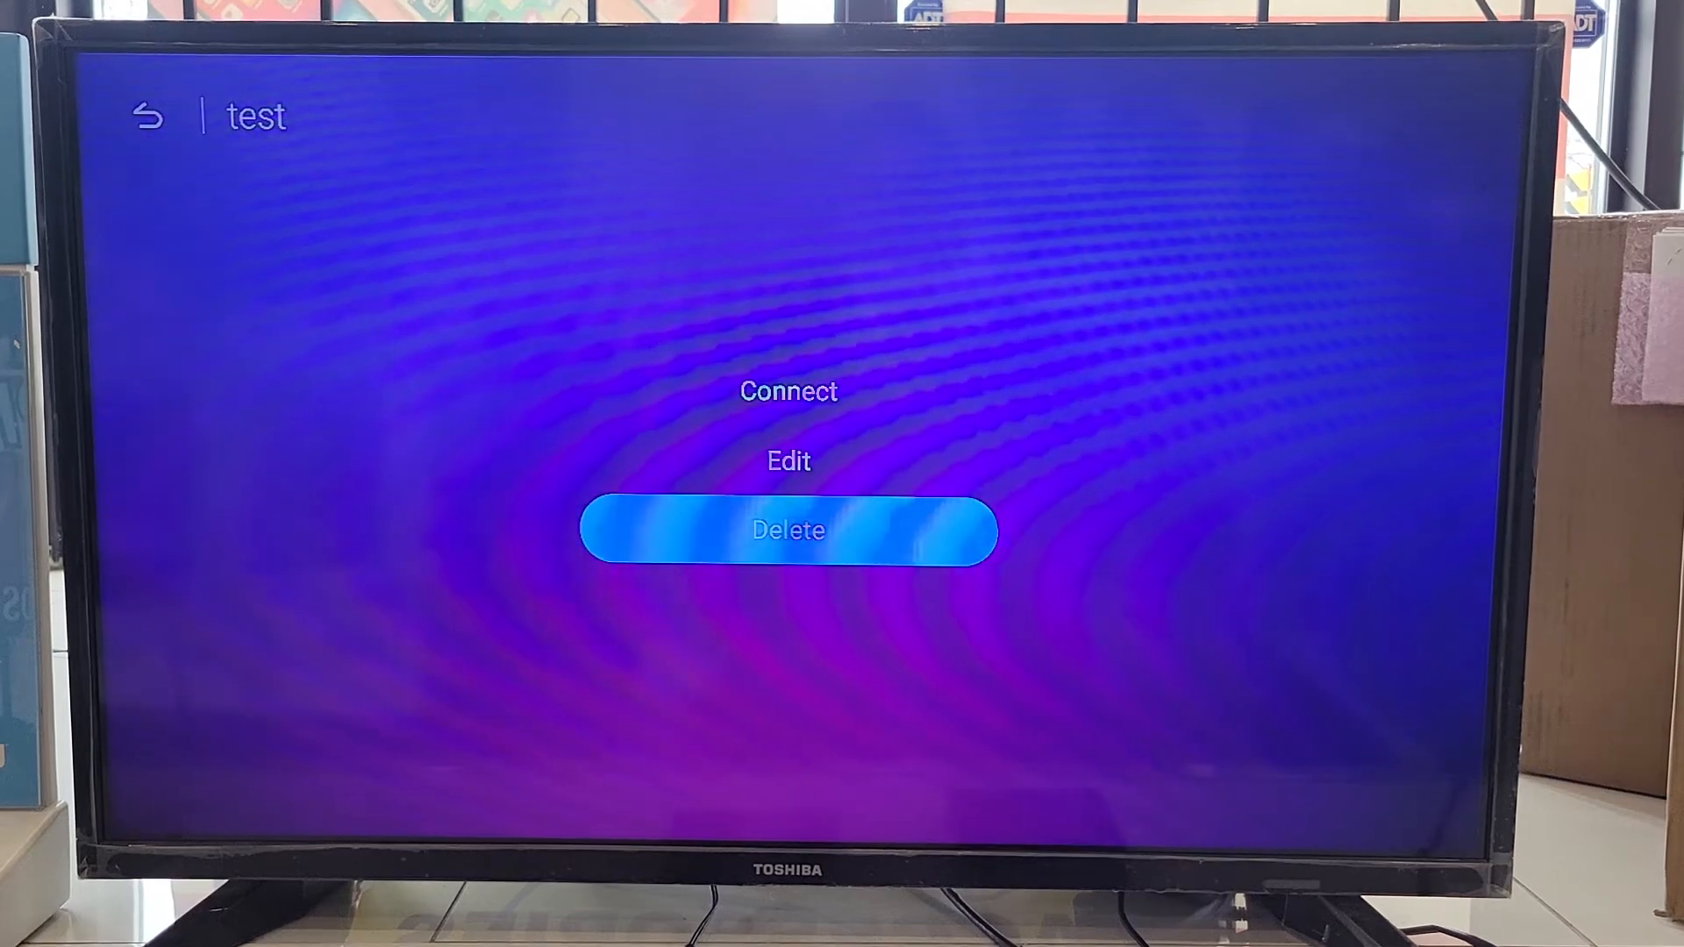
{"action": "left_click", "coordinate": [788, 530]}
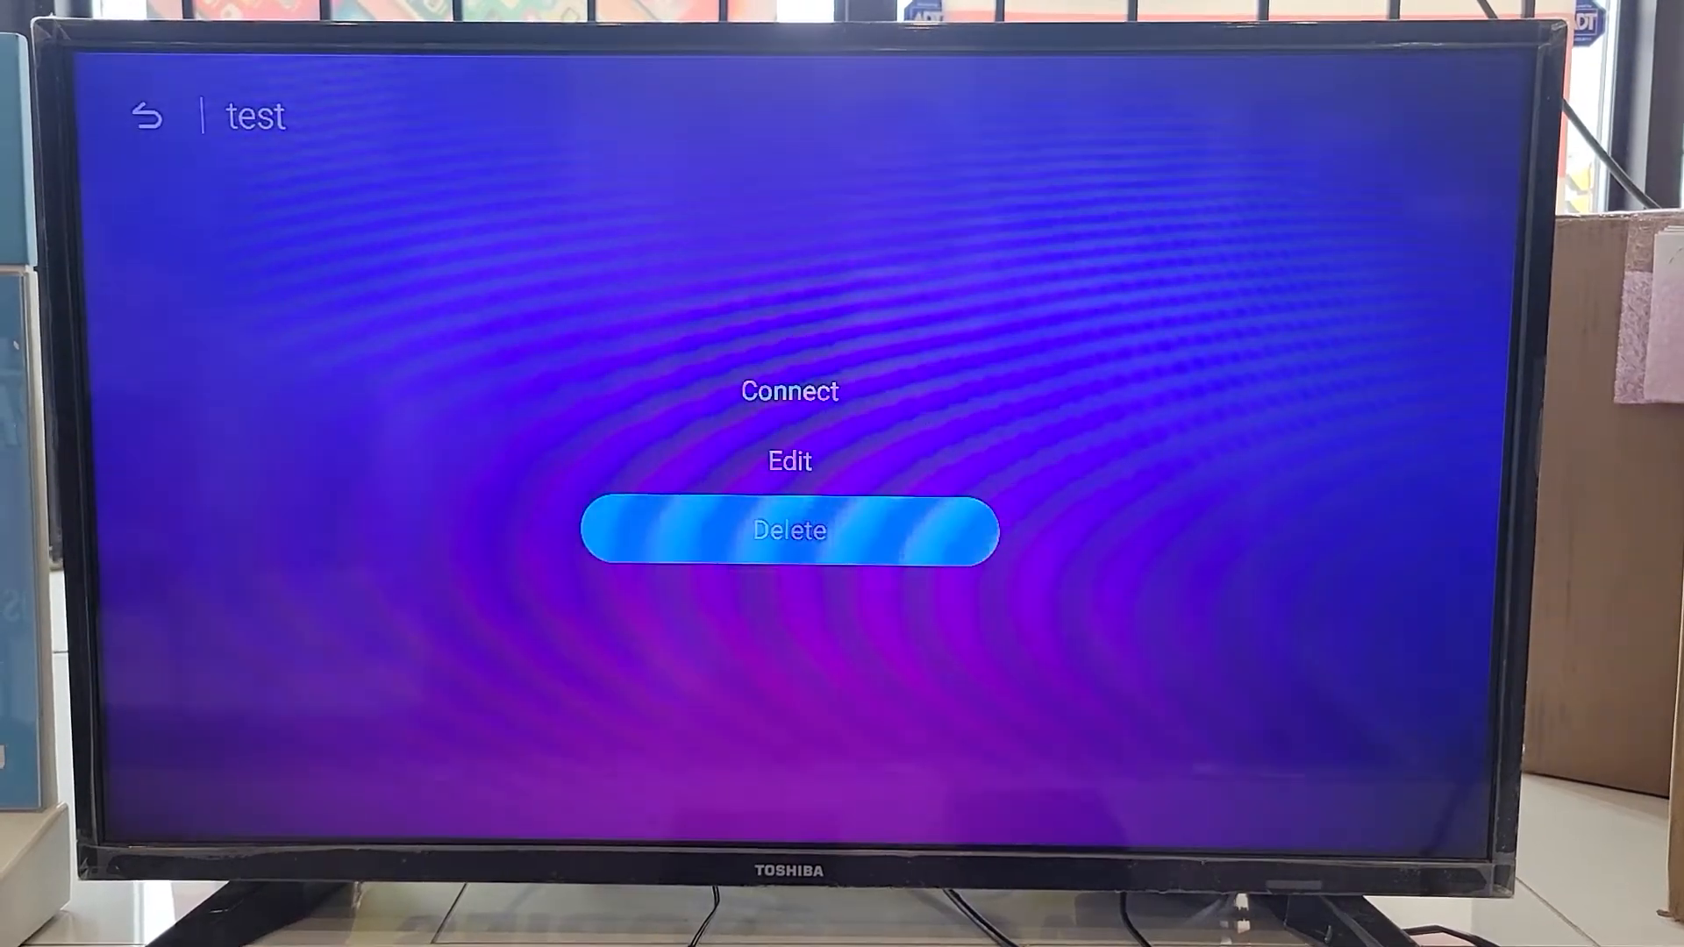
{"action": "left_click", "coordinate": [787, 460]}
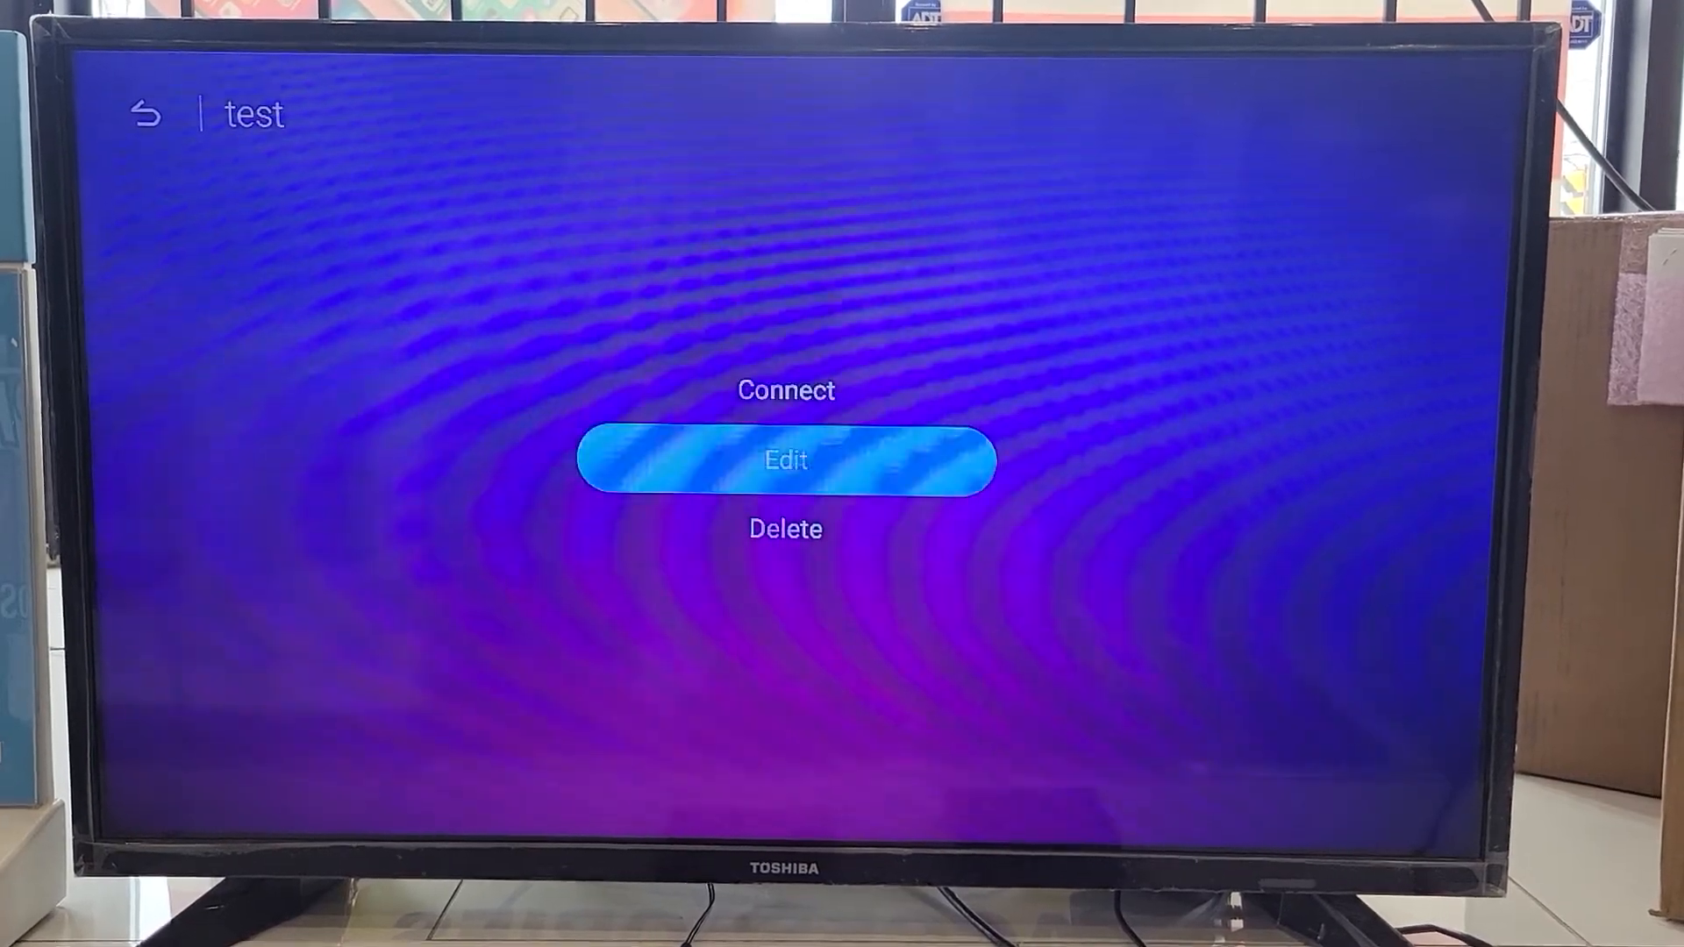
{"action": "left_click", "coordinate": [787, 528]}
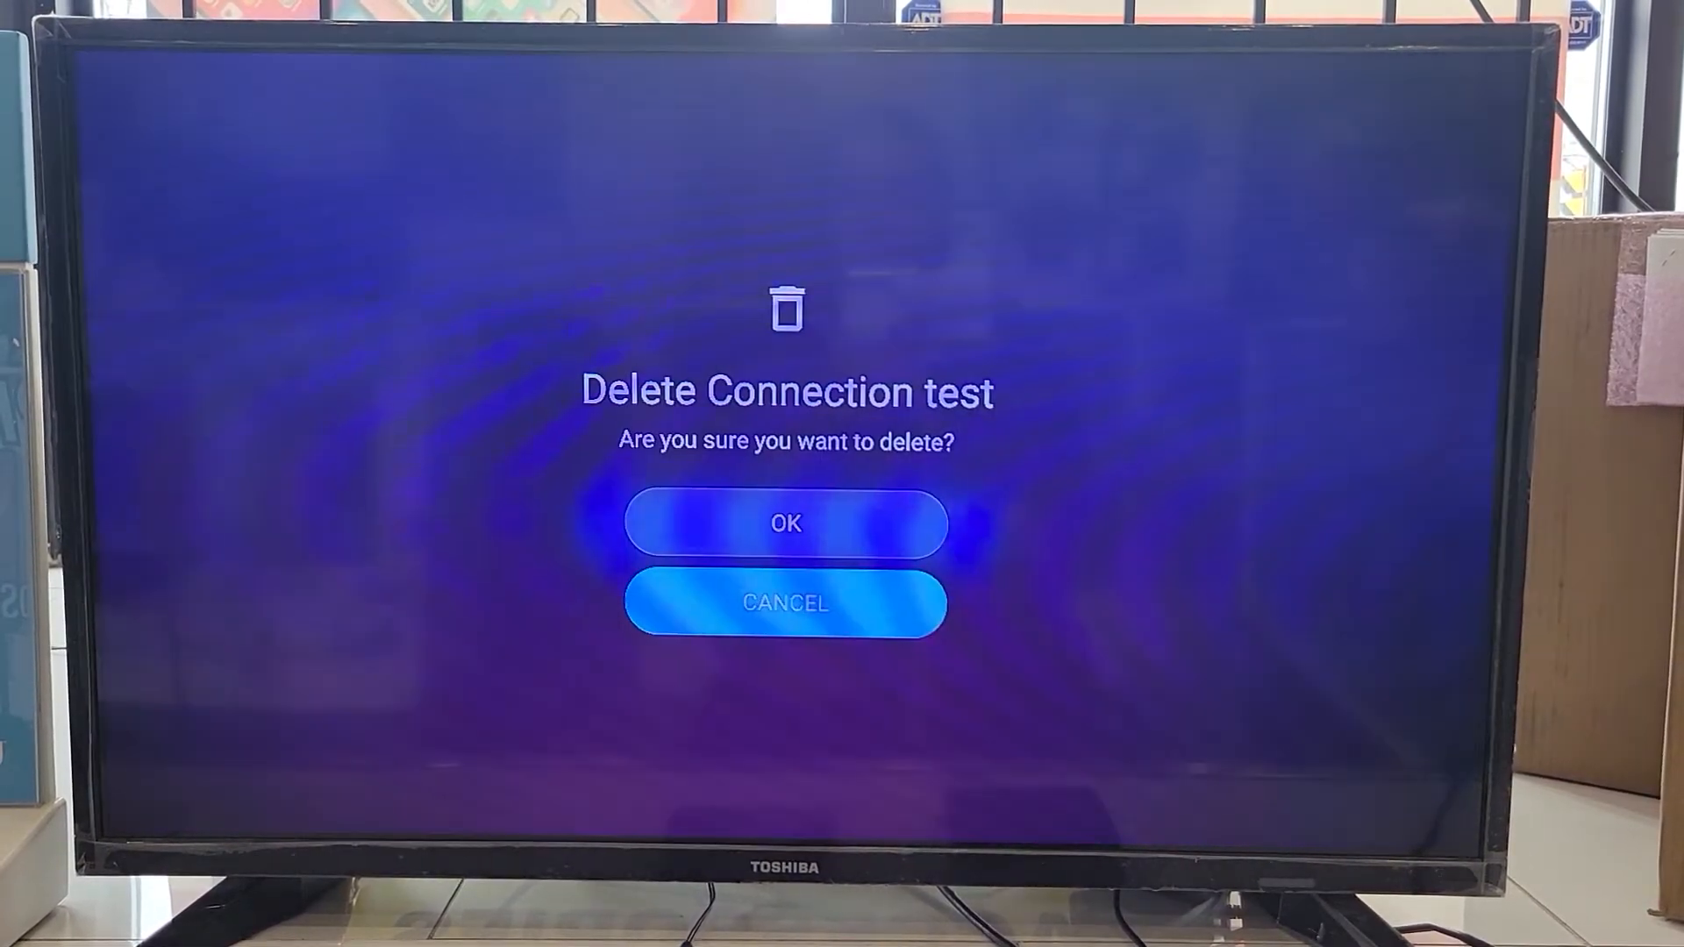